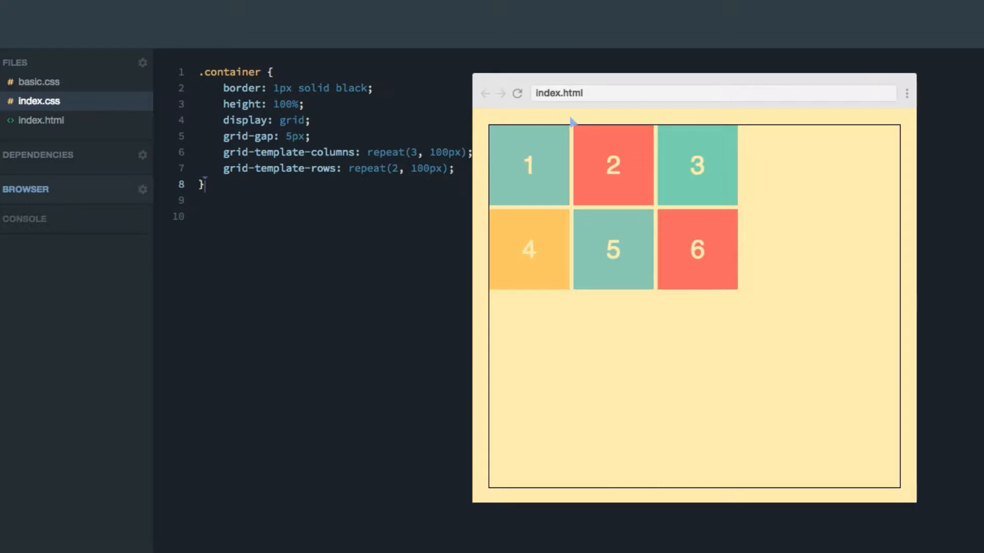
pyautogui.moveTo(485, 397)
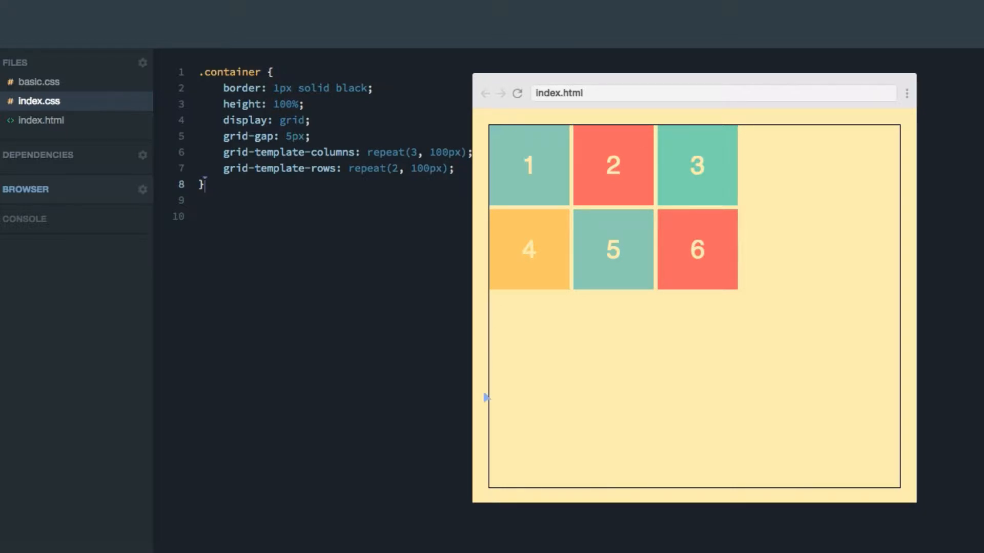
pyautogui.moveTo(925, 468)
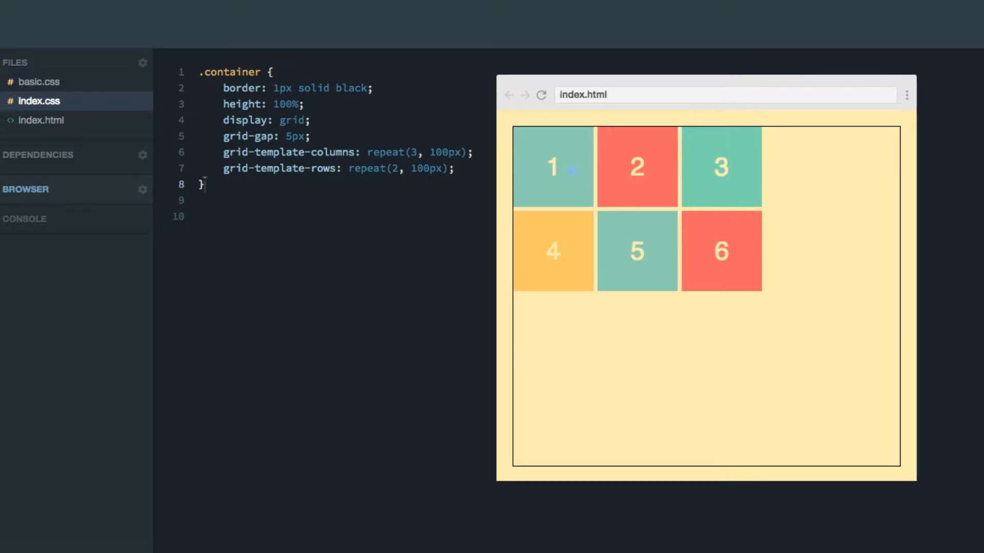
pyautogui.moveTo(686, 272)
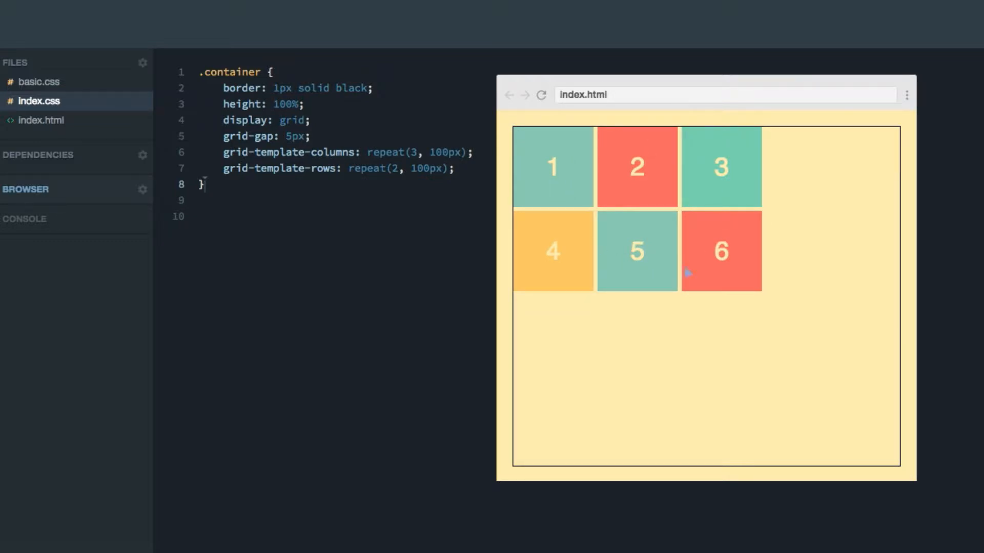
pyautogui.moveTo(821, 236)
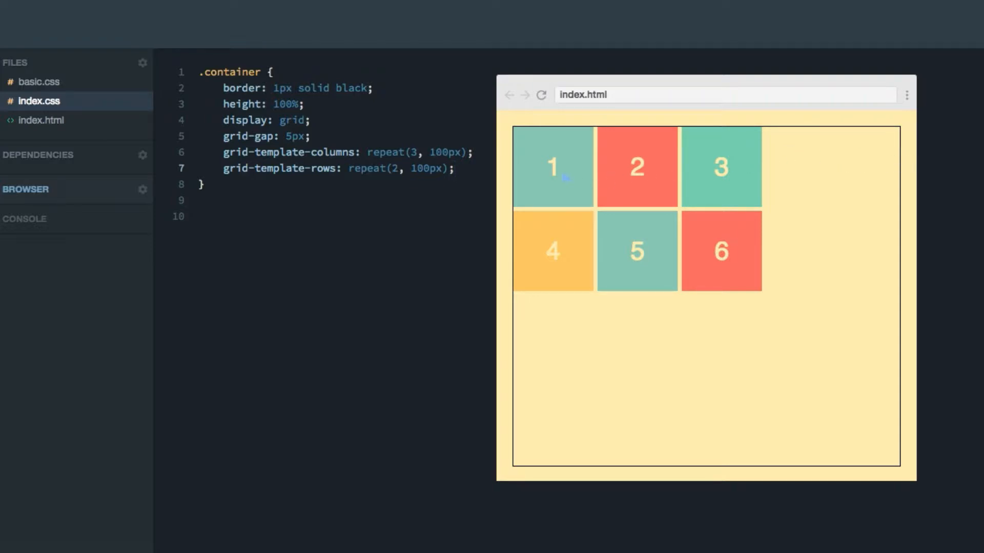
pyautogui.moveTo(862, 168)
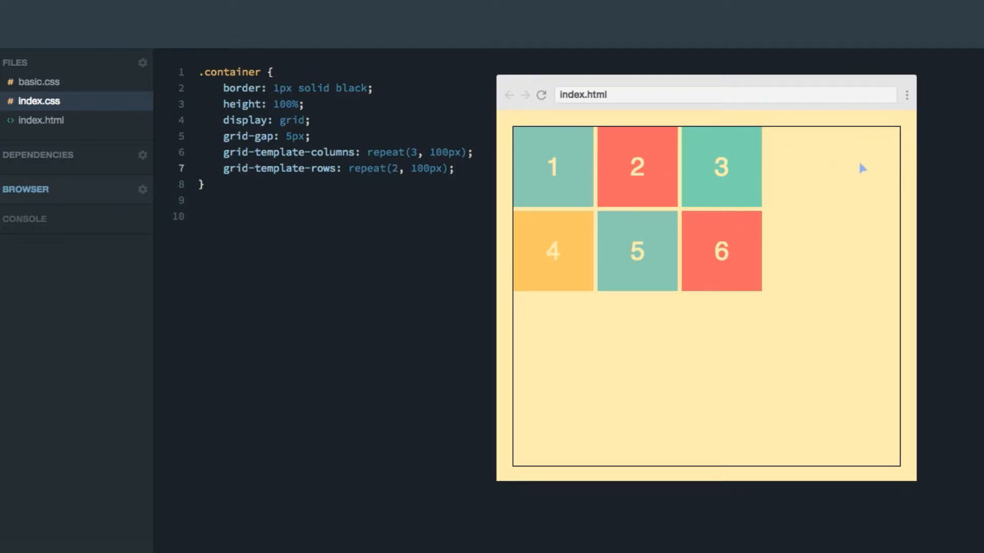
# - Add justify-content to .container, trying end before settling on center
pyautogui.write('justify-content;')
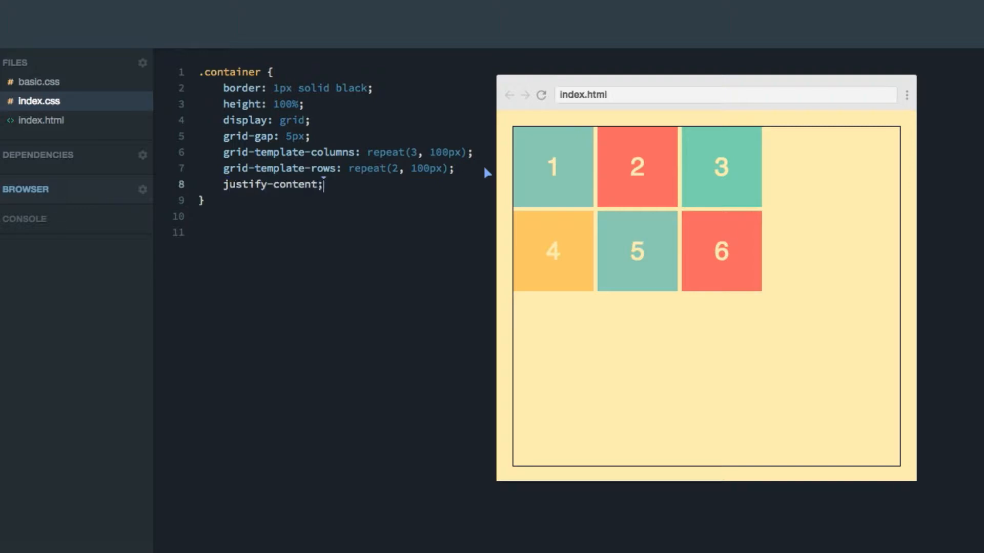
pyautogui.write('" "')
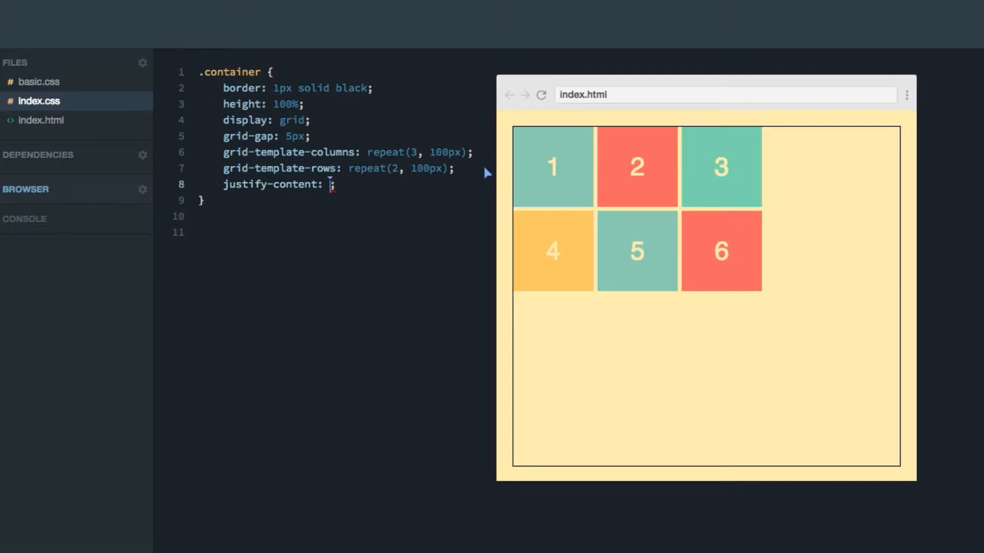
pyautogui.write('end')
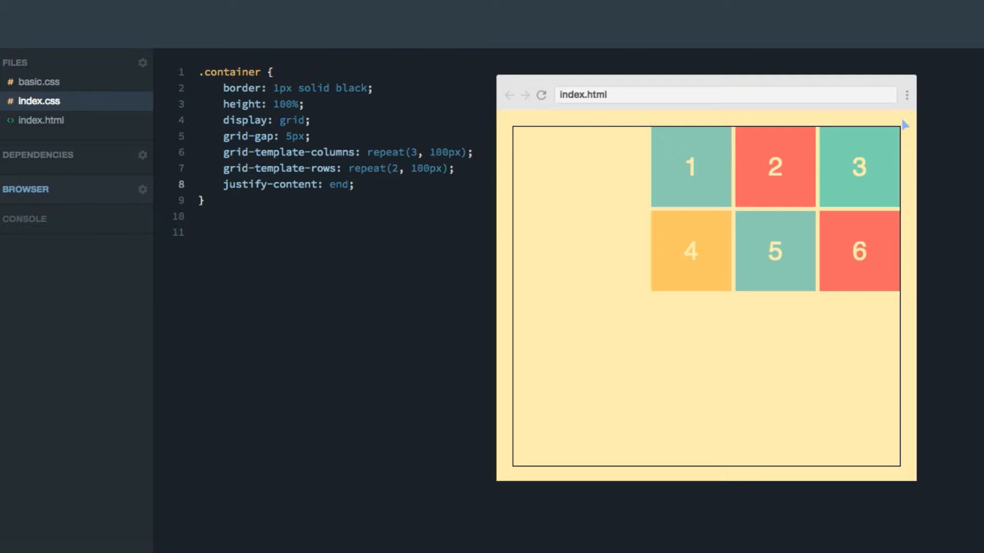
pyautogui.moveTo(426, 188)
pyautogui.write('start')
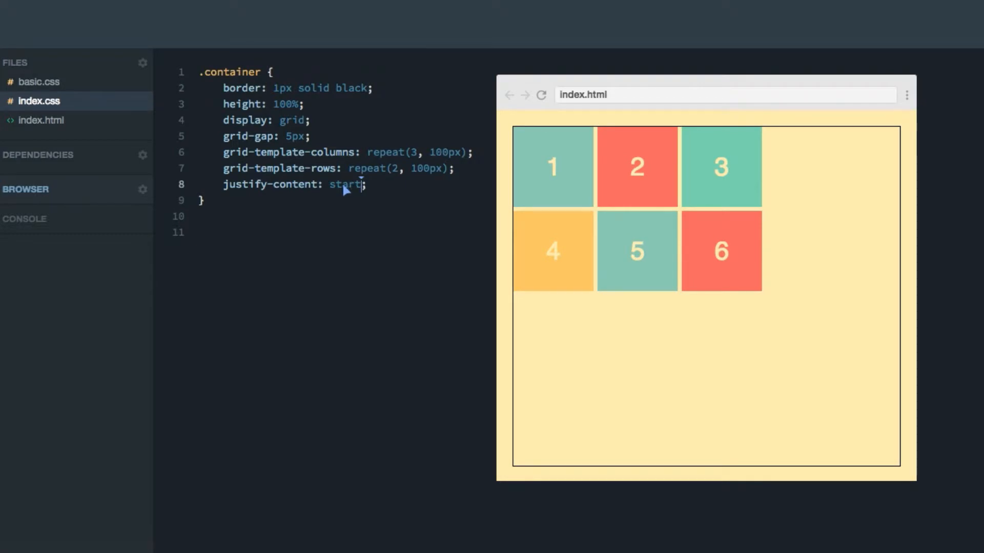
pyautogui.write('center')
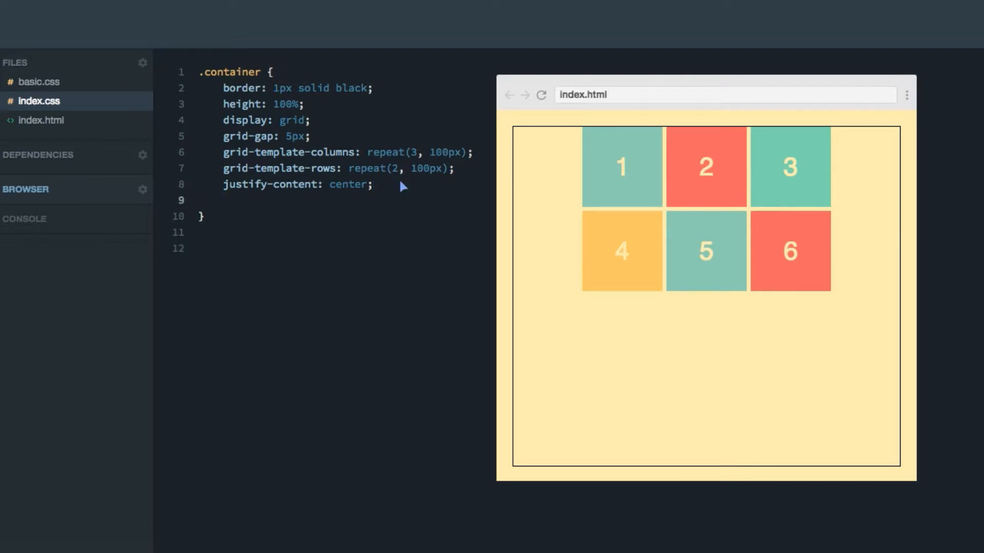
# - Add align-content: end to .container, then comment the line out
pyautogui.write('align-content:')
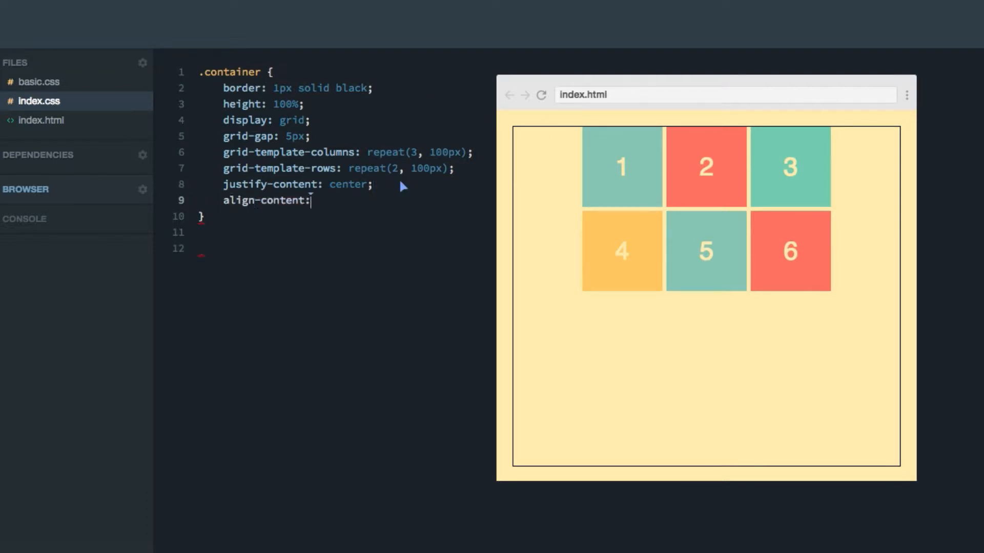
pyautogui.write(';')
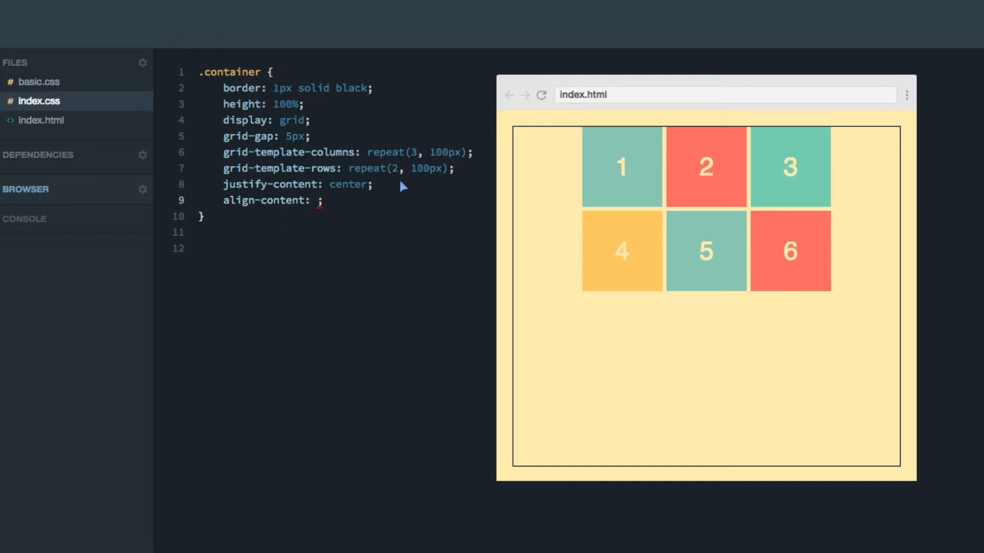
pyautogui.write('end')
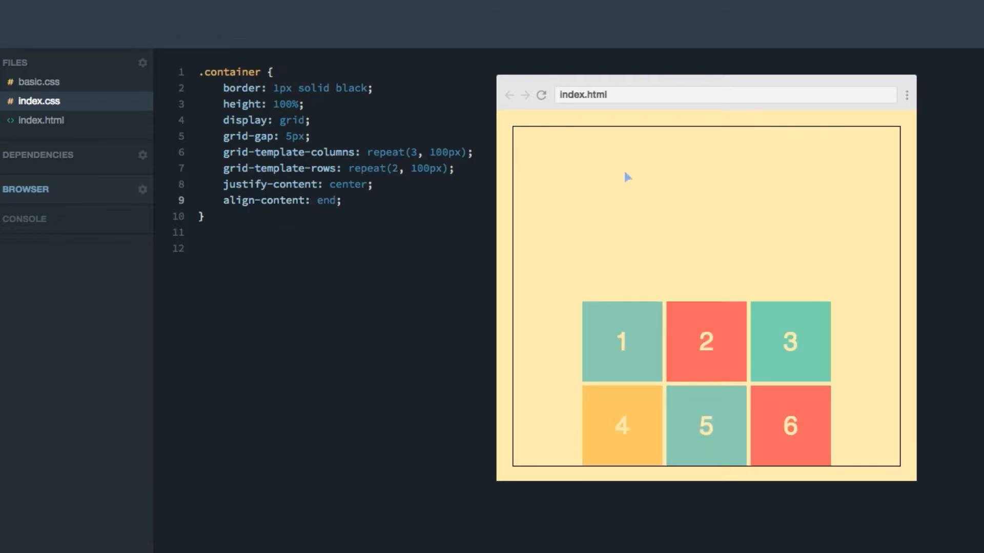
pyautogui.moveTo(672, 300)
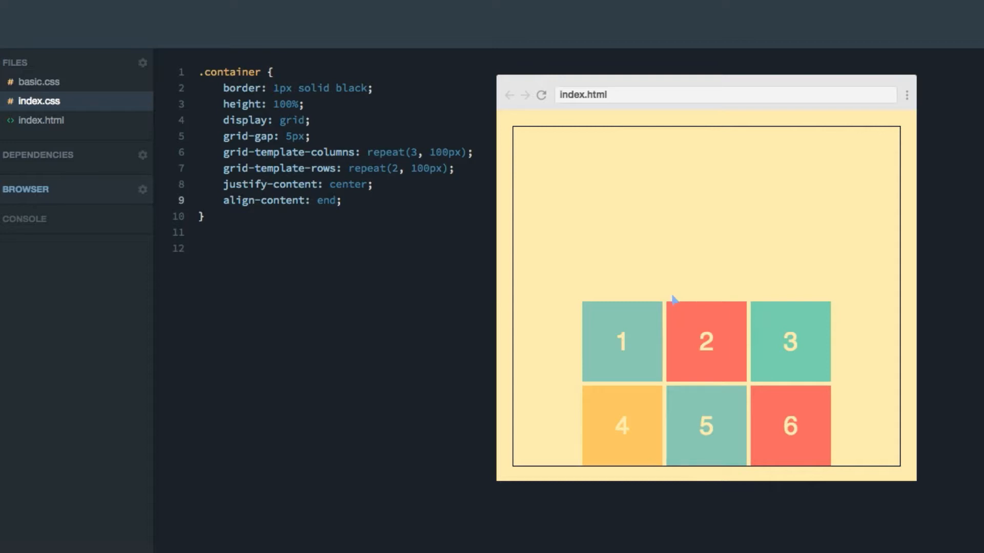
pyautogui.moveTo(757, 353)
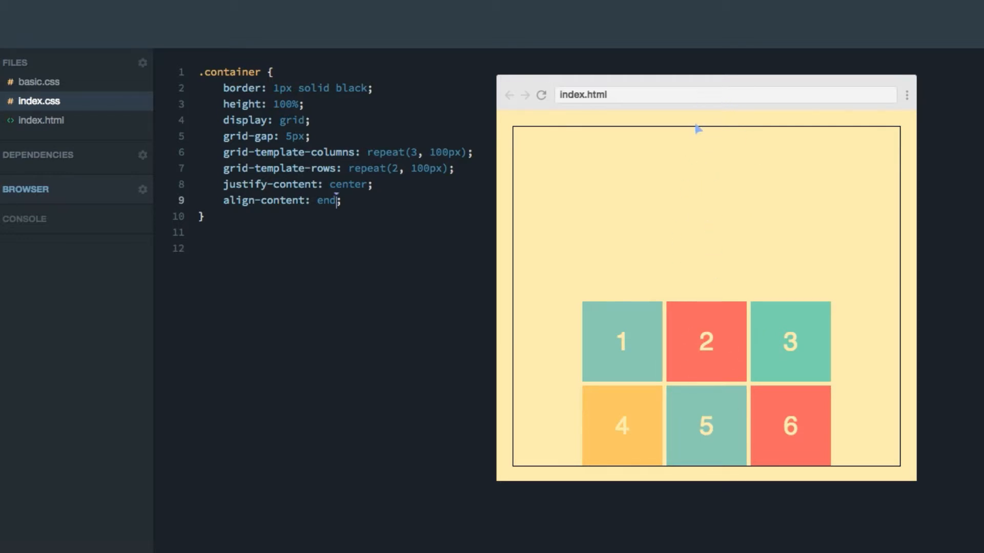
pyautogui.moveTo(739, 449)
pyautogui.write('center')
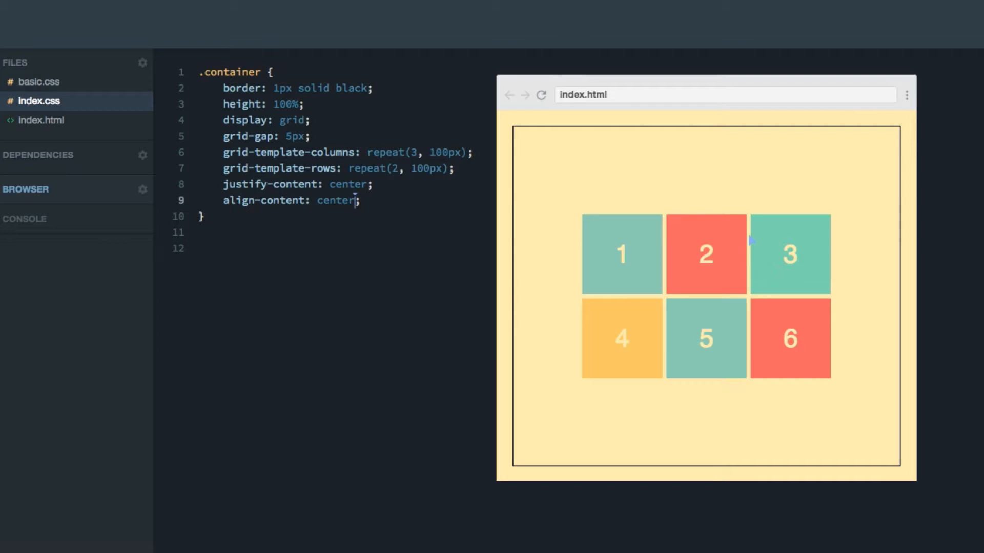
pyautogui.write('//')
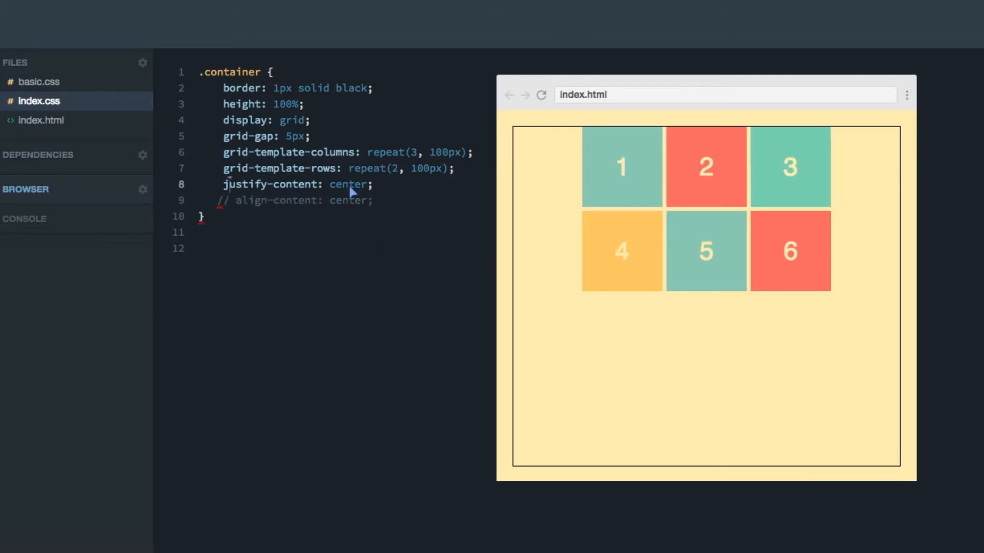
# - Change justify-content from center to space-between, then to space-evenly
pyautogui.doubleClick(346, 184)
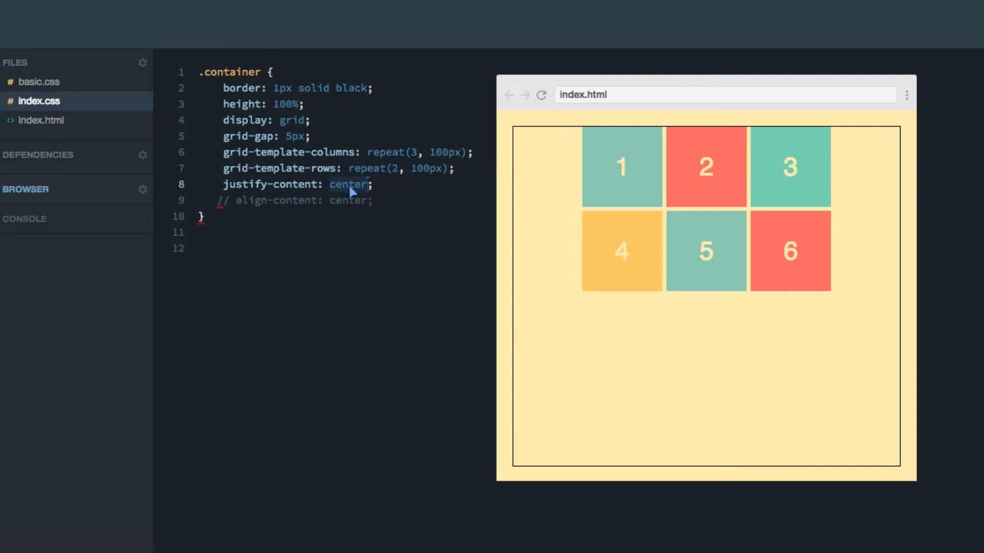
pyautogui.moveTo(683, 208)
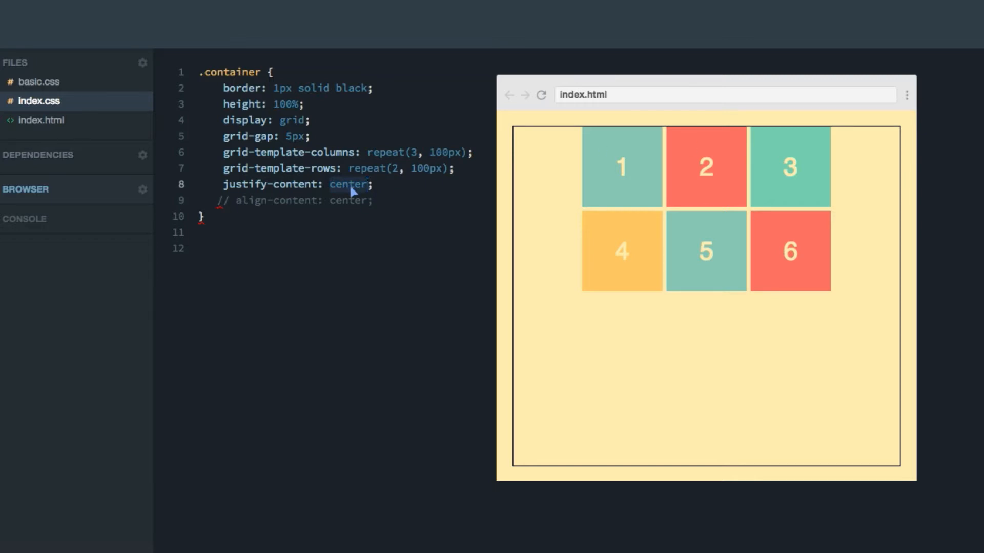
pyautogui.write('space-between')
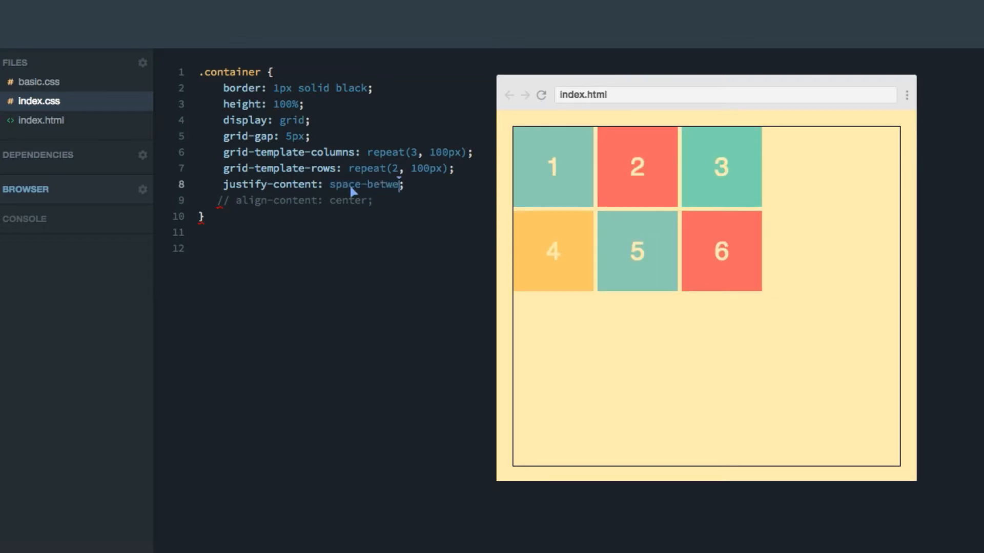
pyautogui.write('en')
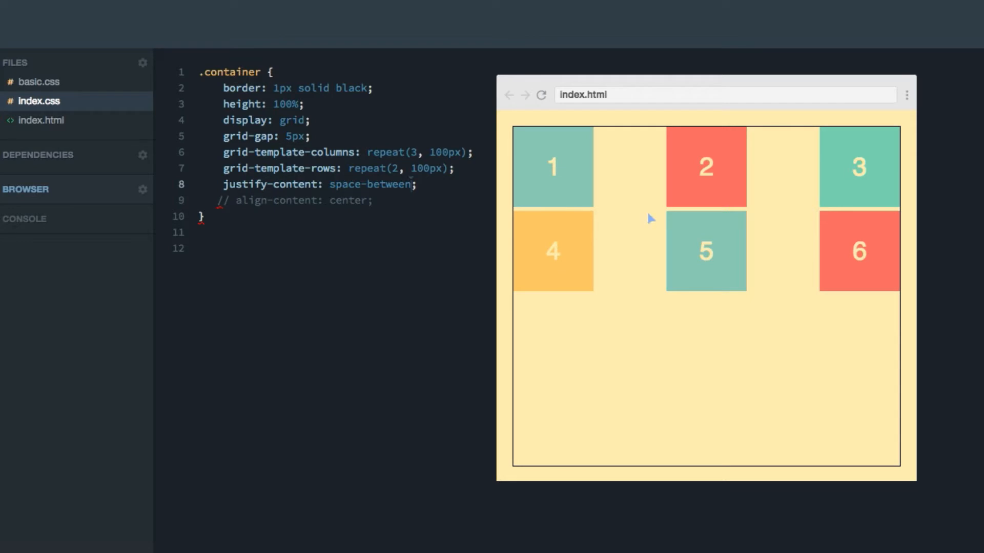
pyautogui.moveTo(781, 172)
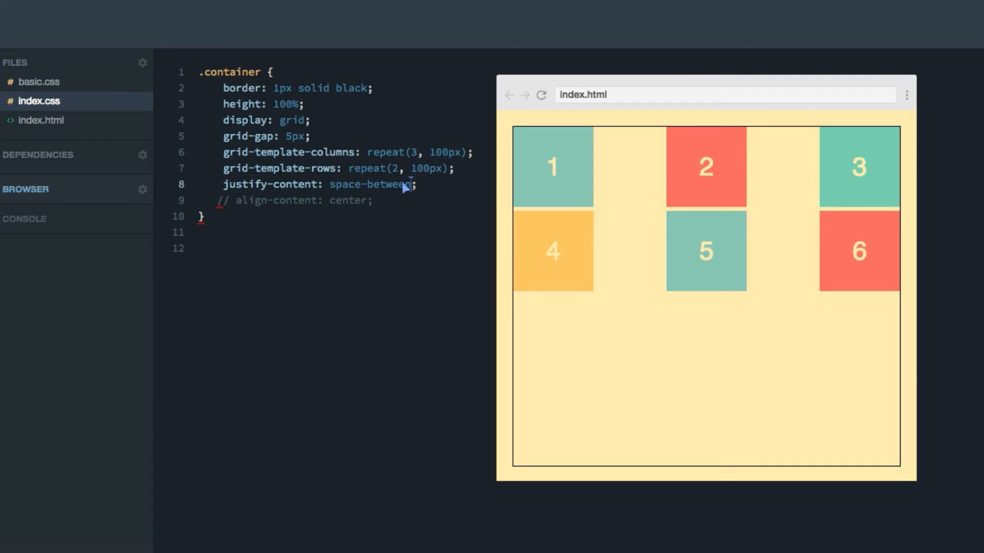
pyautogui.write('space-evenly')
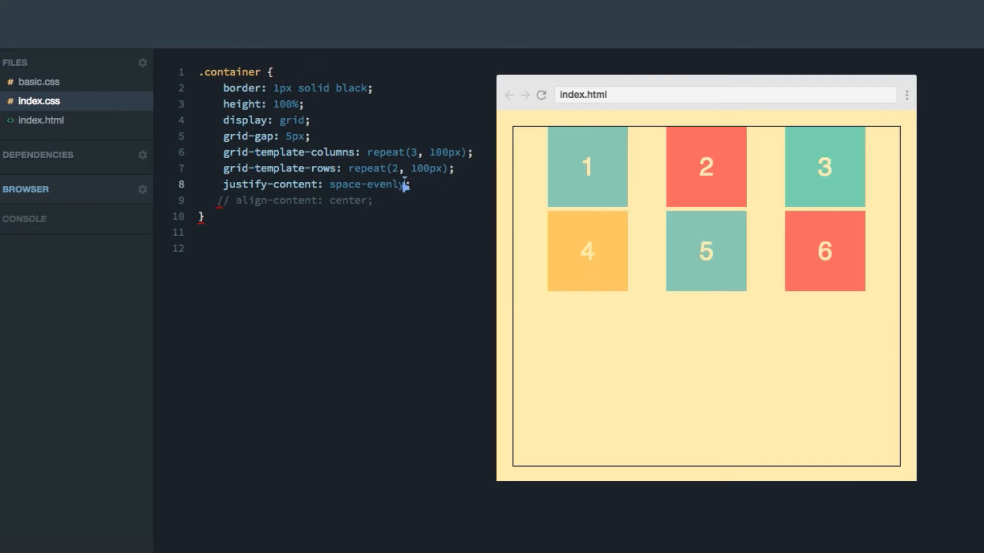
pyautogui.moveTo(438, 181)
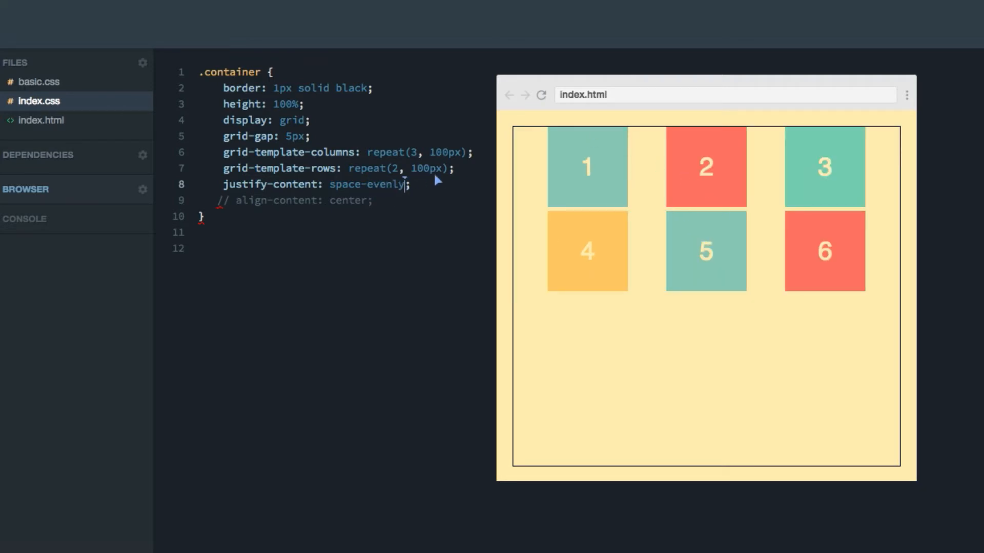
pyautogui.moveTo(868, 176)
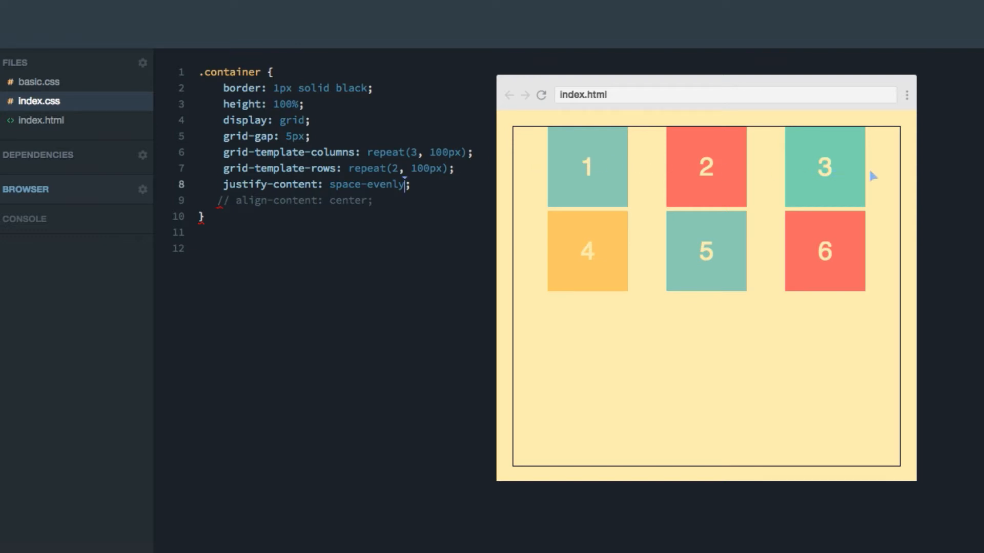
pyautogui.moveTo(707, 183)
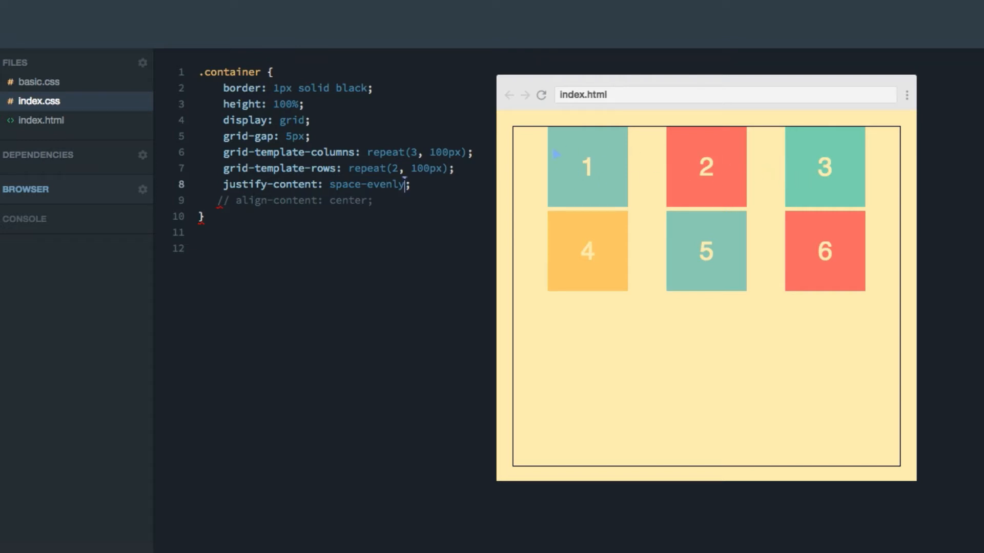
pyautogui.moveTo(387, 192)
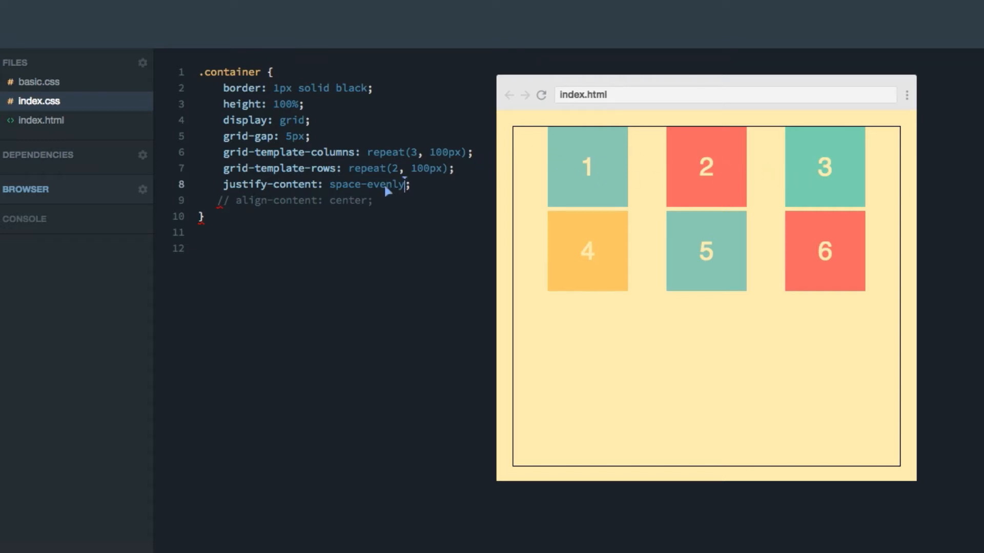
# - Set justify-content to space-around for equal space on both sides of each column
pyautogui.write('space-around')
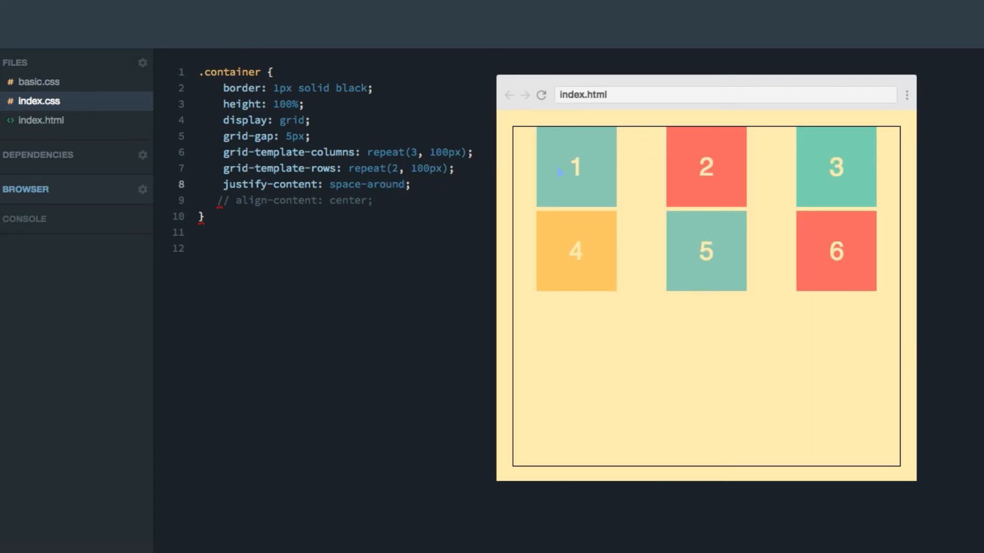
pyautogui.moveTo(645, 198)
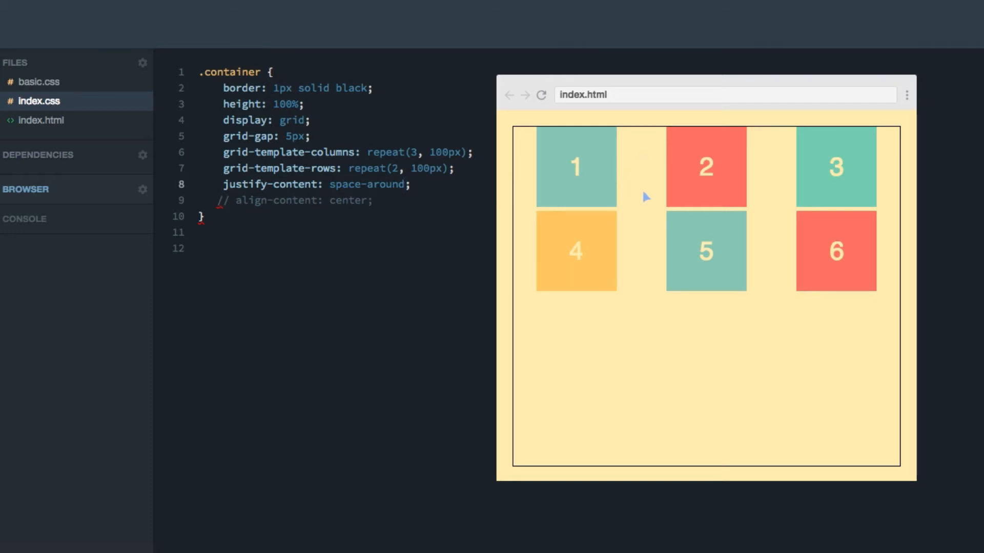
pyautogui.moveTo(642, 142)
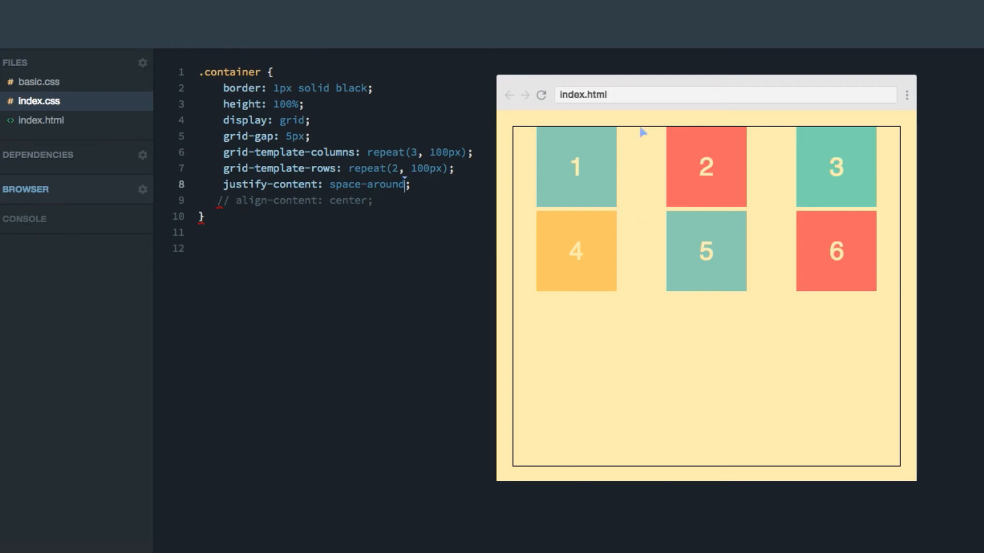
pyautogui.moveTo(514, 143)
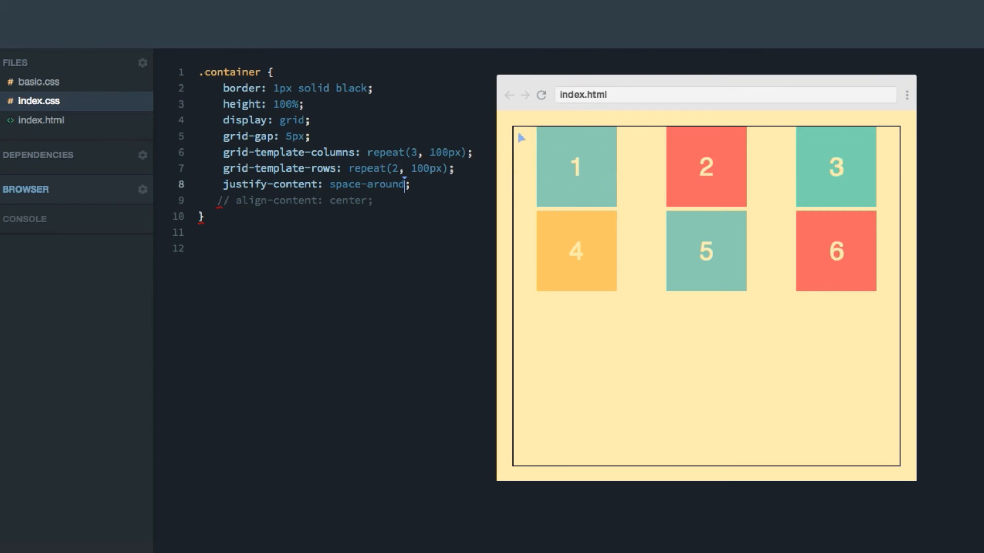
pyautogui.moveTo(518, 213)
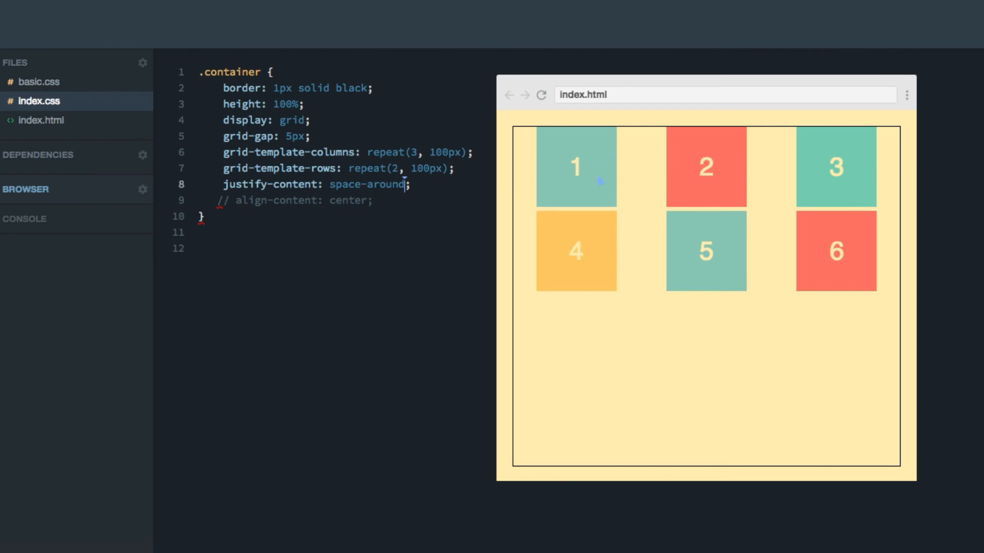
pyautogui.moveTo(624, 133)
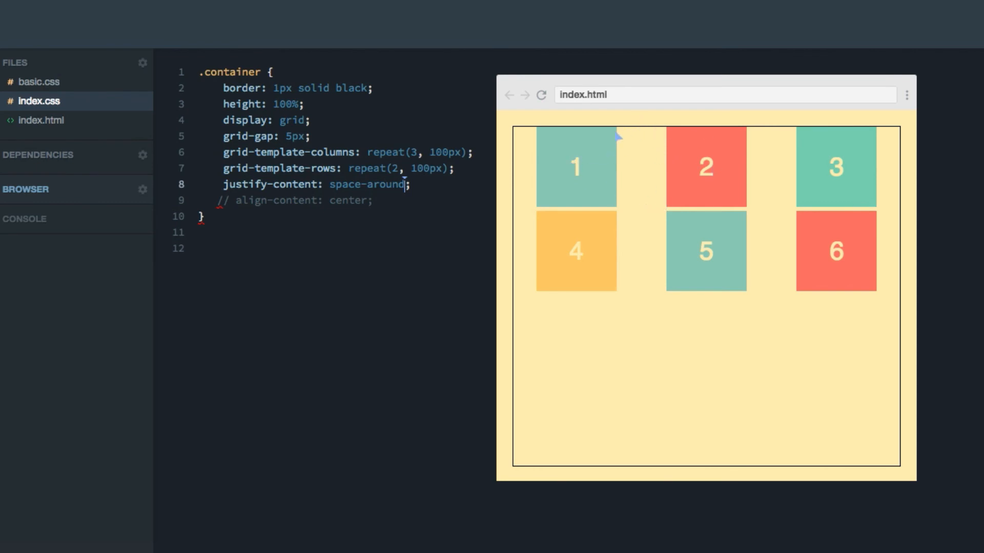
pyautogui.moveTo(670, 178)
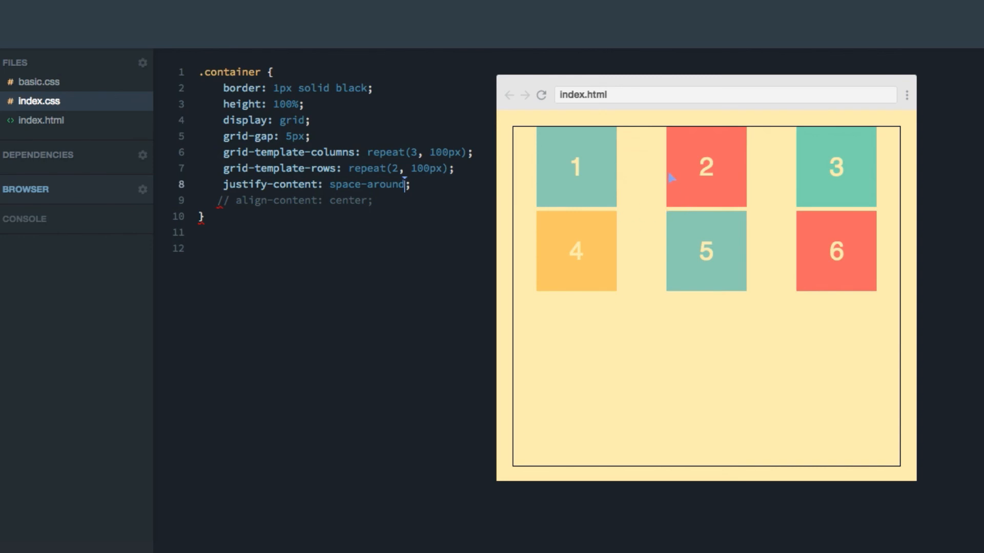
pyautogui.moveTo(335, 167)
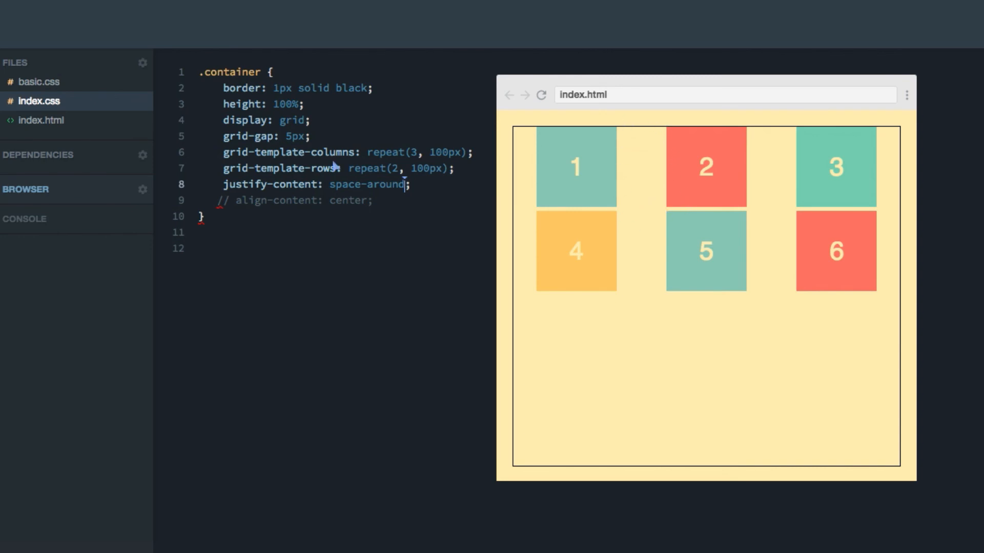